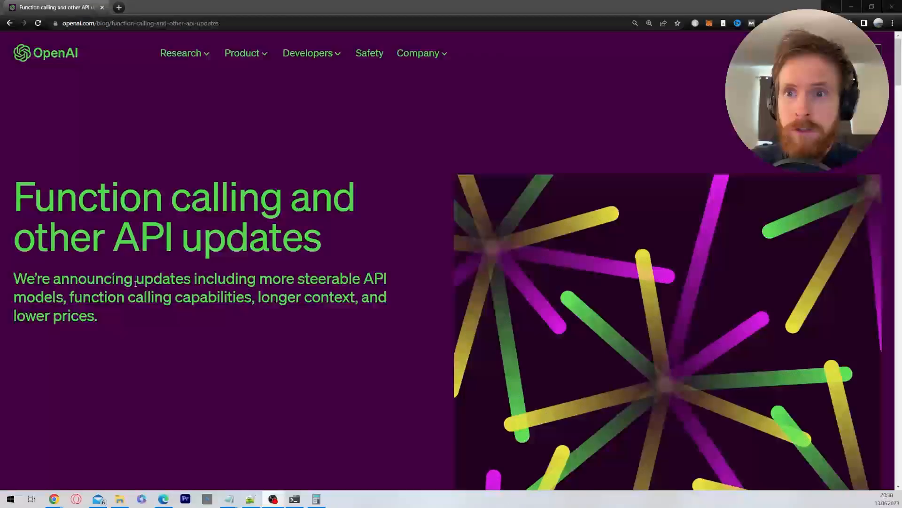
# Step: Highlight the announcement sentence about longer context in the model-update post
pyautogui.moveTo(42, 278); pyautogui.dragTo(325, 278)
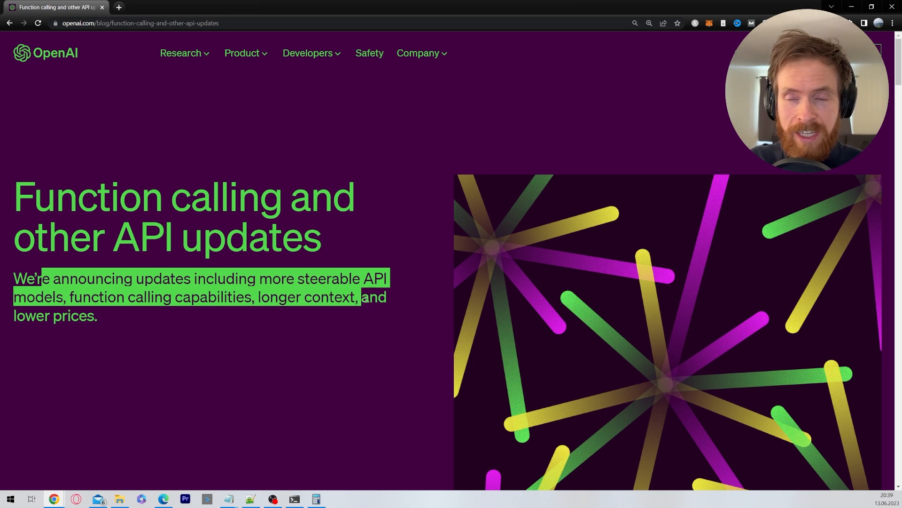
pyautogui.click(170, 329)
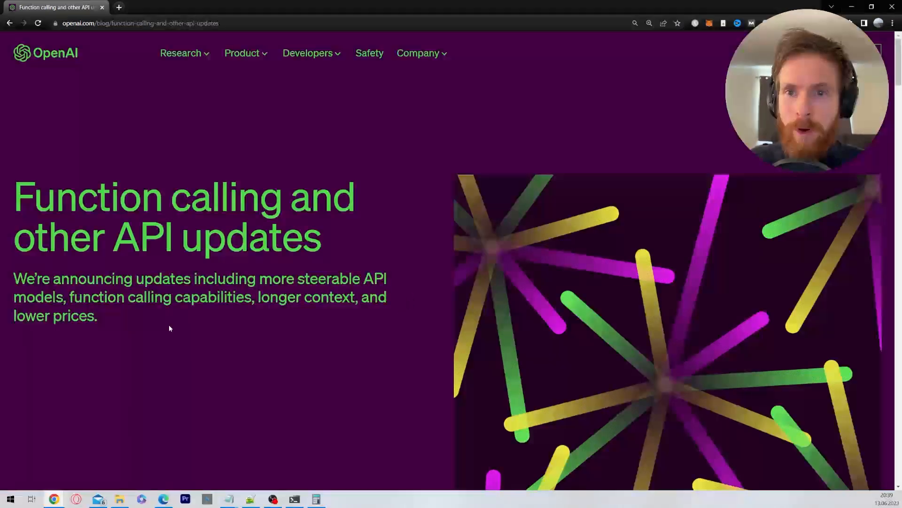
pyautogui.scroll(-3)
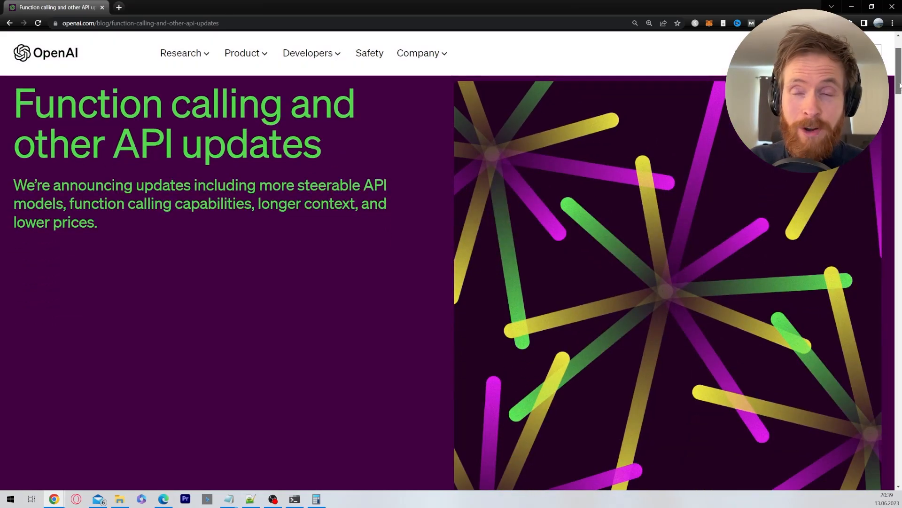
pyautogui.scroll(-3)
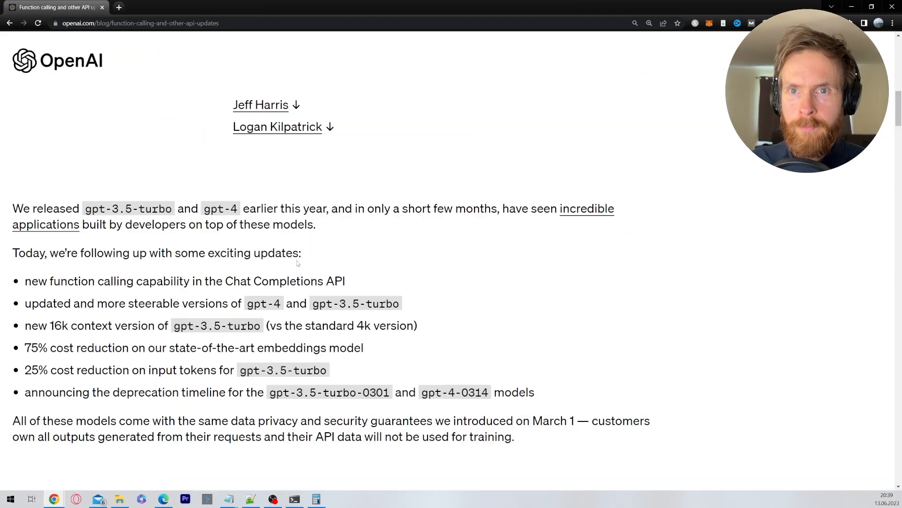
pyautogui.moveTo(17, 253); pyautogui.dragTo(220, 253)
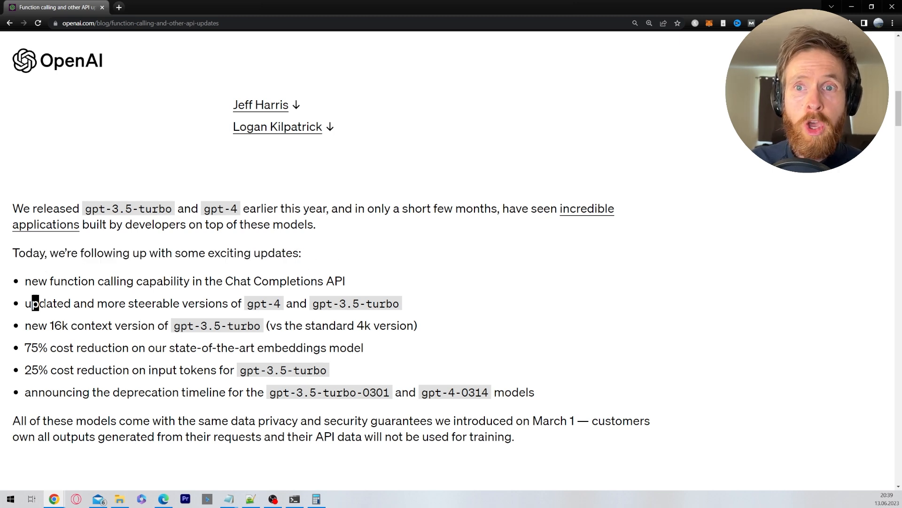
# Step: Highlight the bullets on steerable GPT-4 versions and the new 16k-context gpt-3.5-turbo
pyautogui.moveTo(35, 304); pyautogui.dragTo(282, 304)
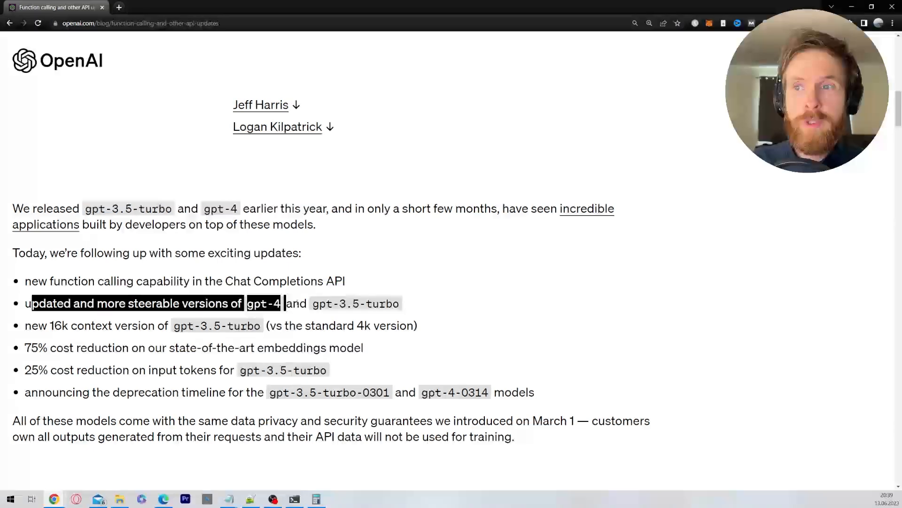
pyautogui.click(71, 348)
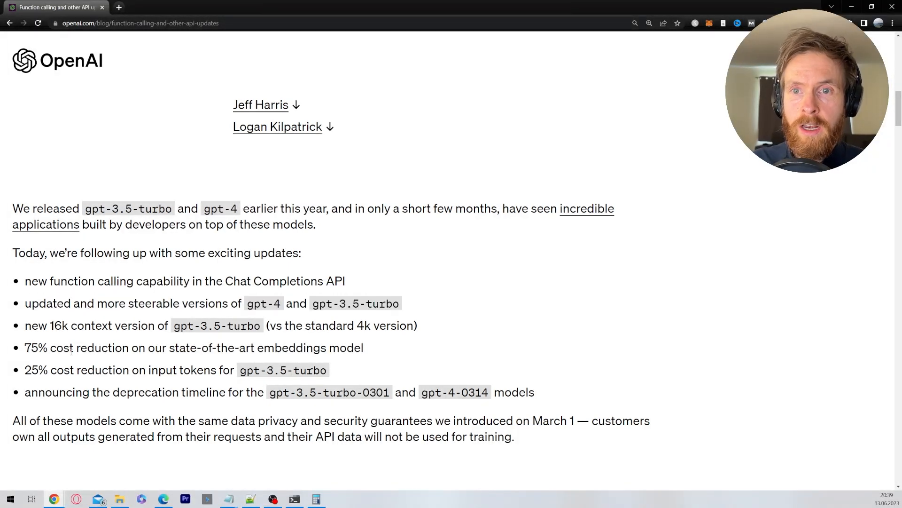
pyautogui.moveTo(24, 325); pyautogui.dragTo(70, 325)
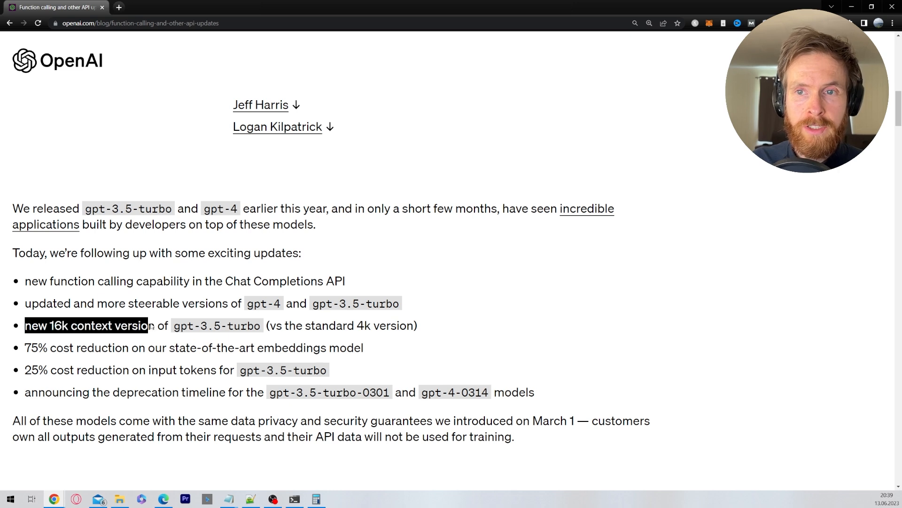
pyautogui.moveTo(146, 325); pyautogui.dragTo(260, 326)
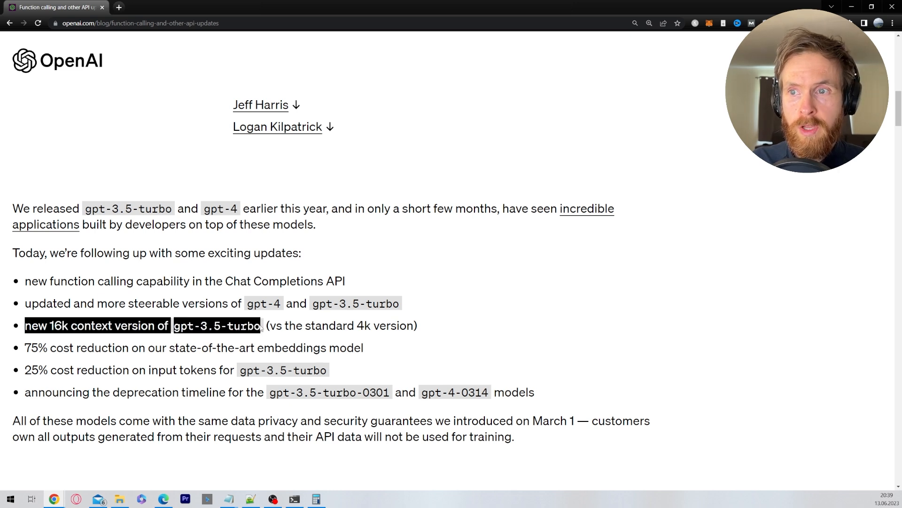
pyautogui.click(468, 321)
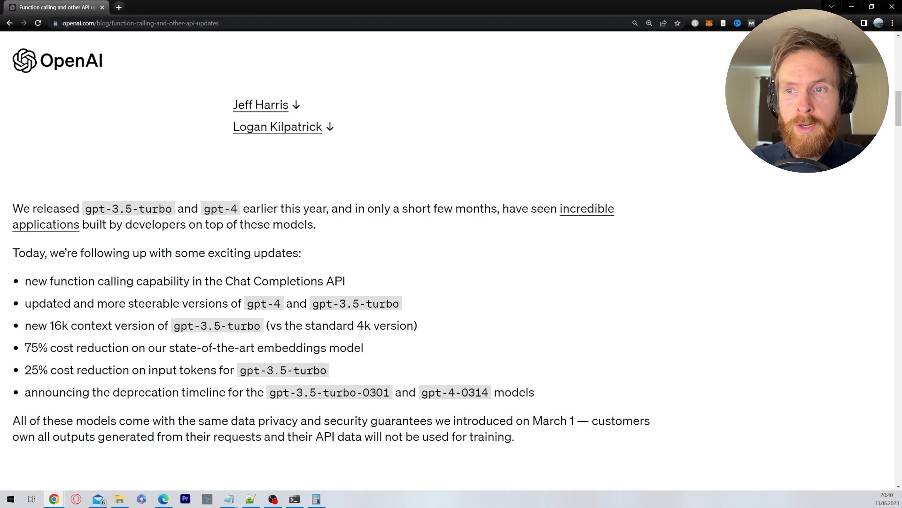
# Step: Highlight the deprecation timeline phrase further down the post
pyautogui.doubleClick(36, 348)
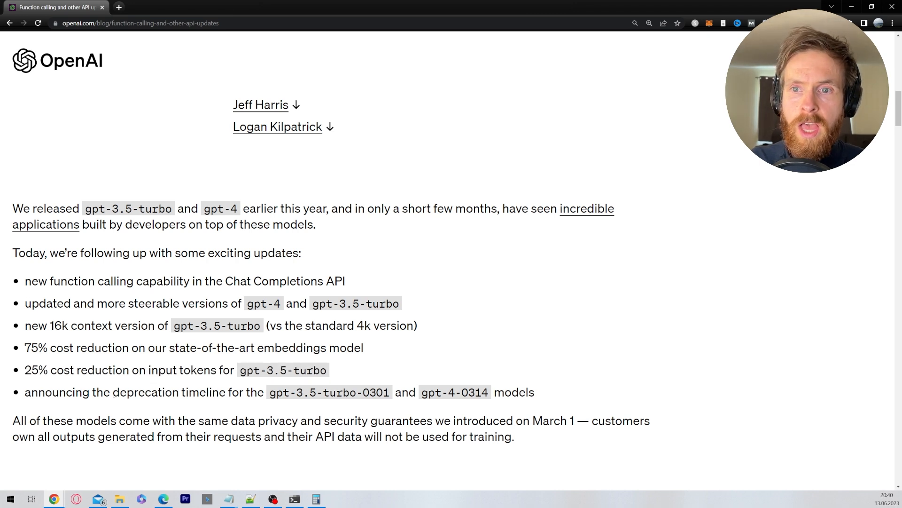
pyautogui.moveTo(109, 392); pyautogui.dragTo(188, 392)
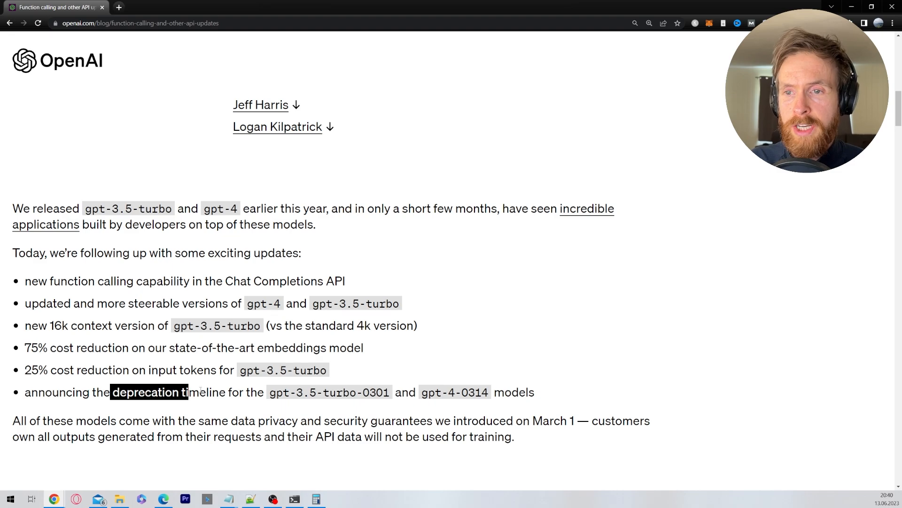
pyautogui.click(482, 363)
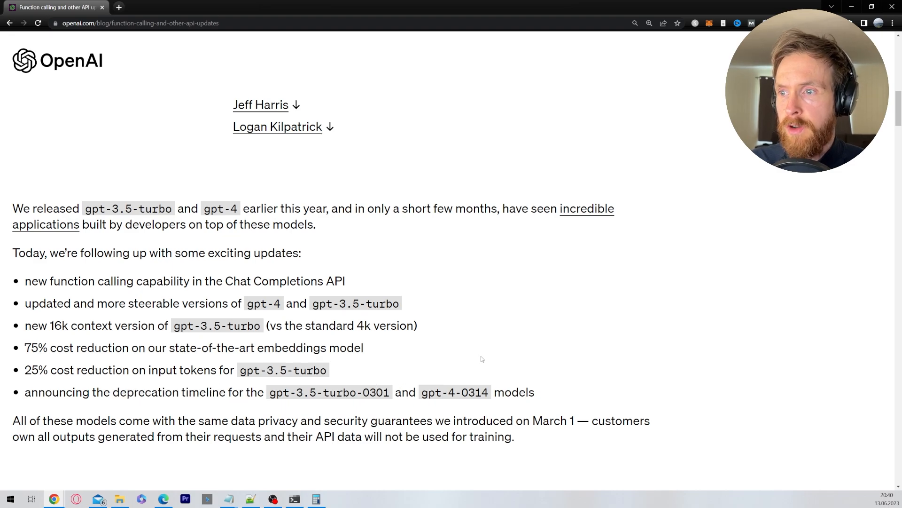
pyautogui.scroll(-3)
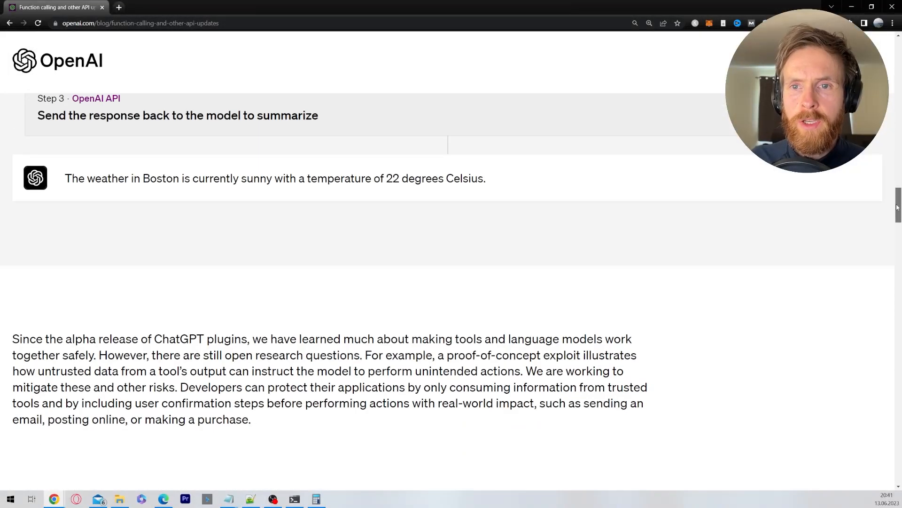
pyautogui.scroll(-3)
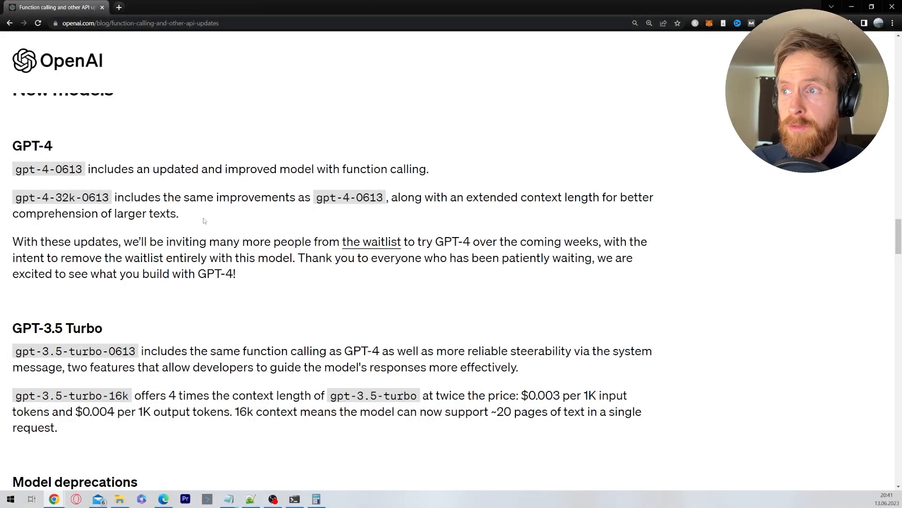
# Step: Highlight the pricing note of roughly 700 pages per dollar
pyautogui.scroll(-3)
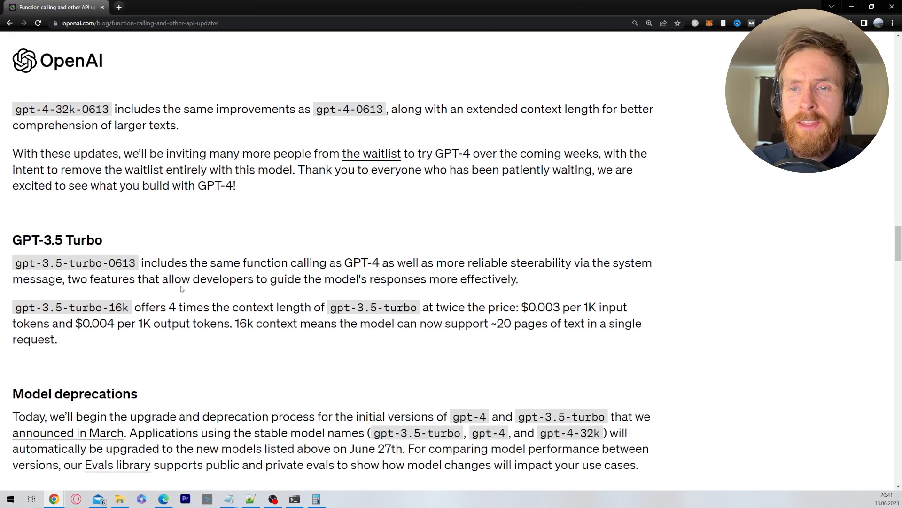
pyautogui.doubleClick(29, 306)
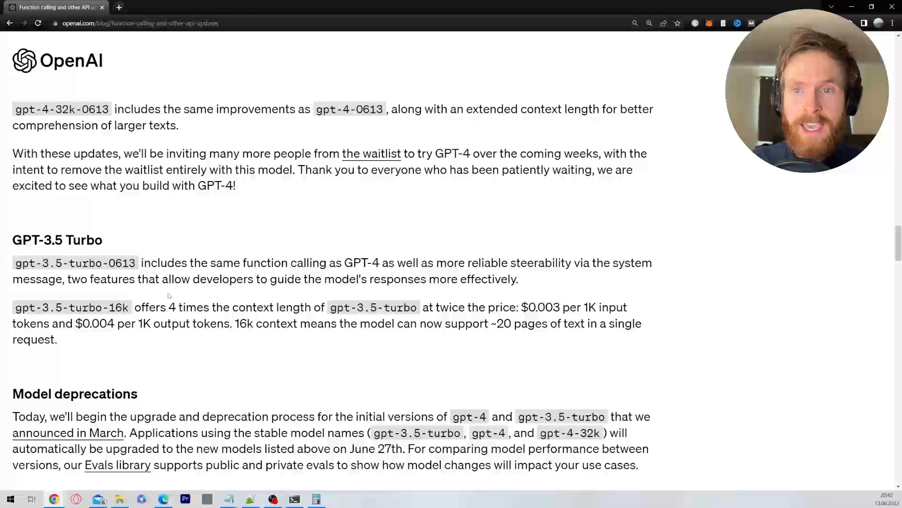
pyautogui.moveTo(133, 306); pyautogui.dragTo(322, 306)
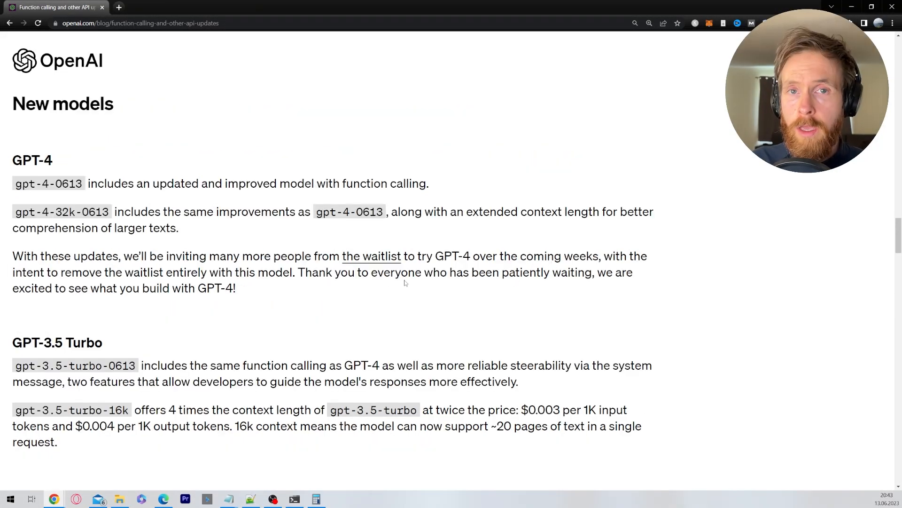
pyautogui.scroll(-3)
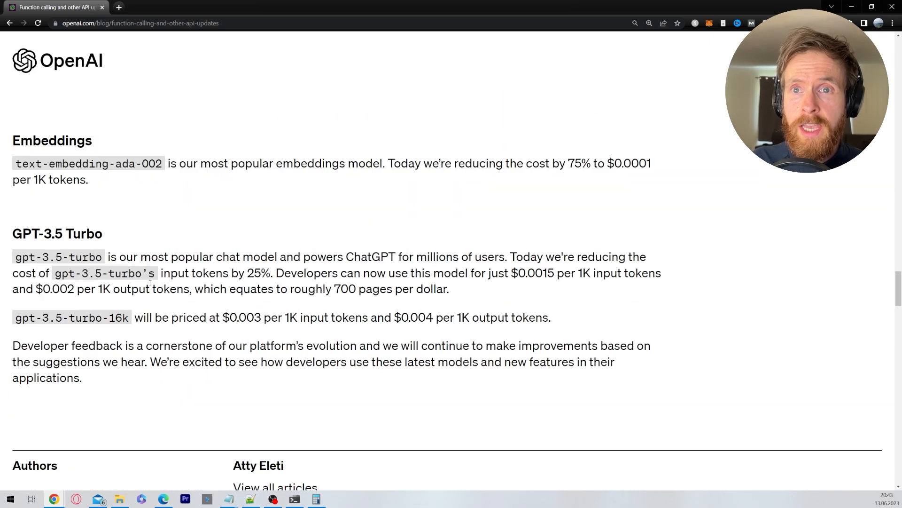
pyautogui.moveTo(60, 273); pyautogui.dragTo(170, 273)
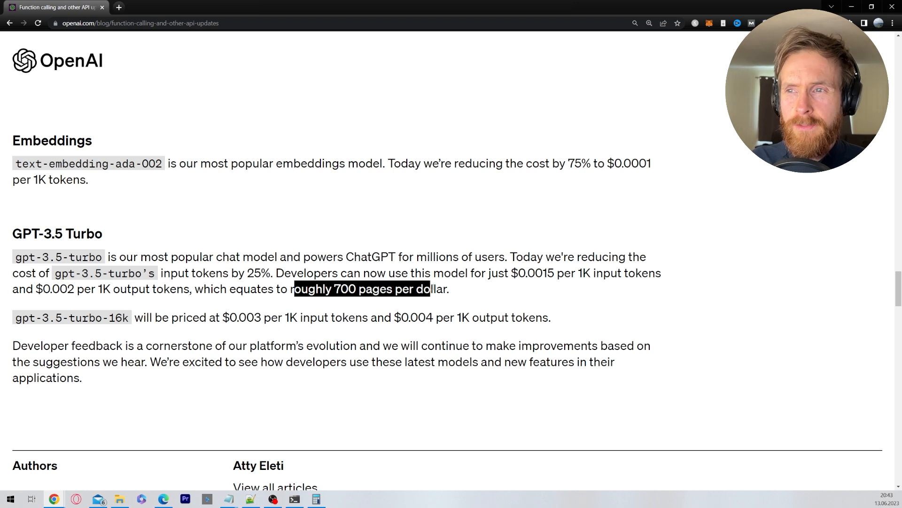
pyautogui.click(422, 302)
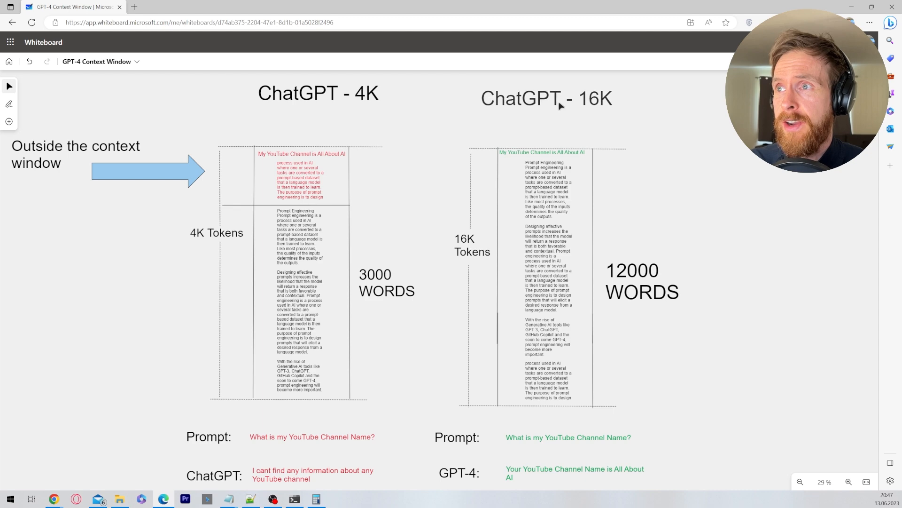
# Step: On the whiteboard, point out the ChatGPT-16K heading and the text inside the 4K window
pyautogui.click(545, 99)
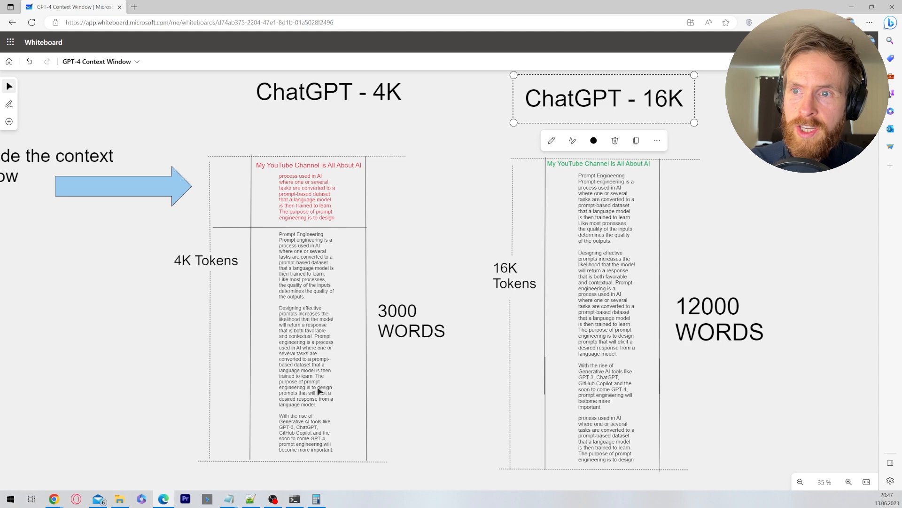
pyautogui.scroll(-3)
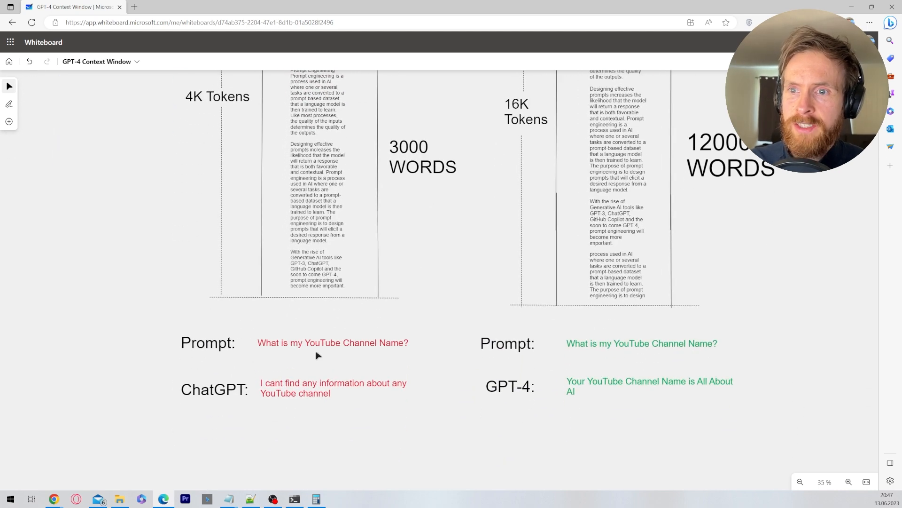
pyautogui.moveTo(290, 398)
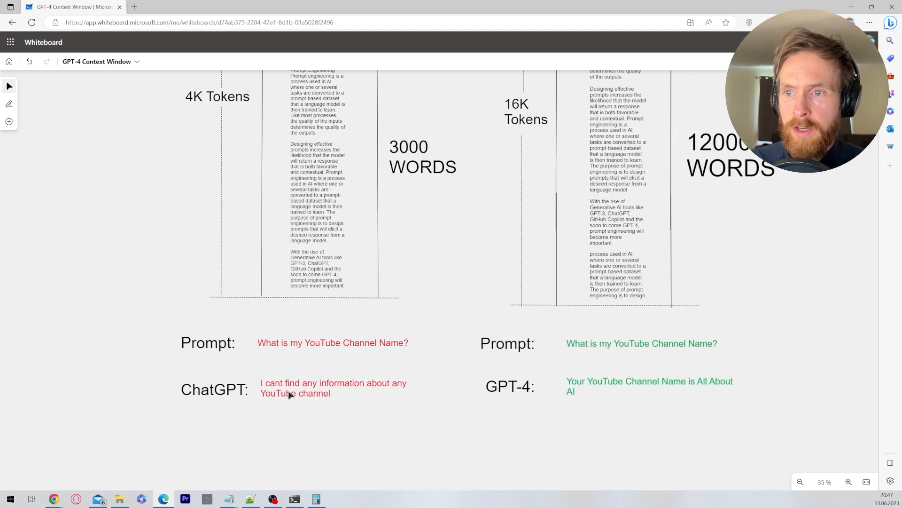
pyautogui.moveTo(352, 401)
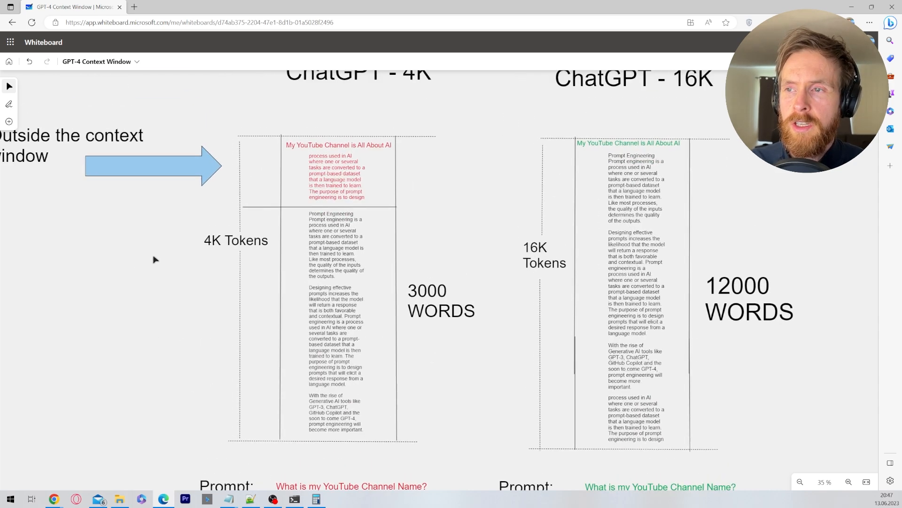
pyautogui.scroll(-3)
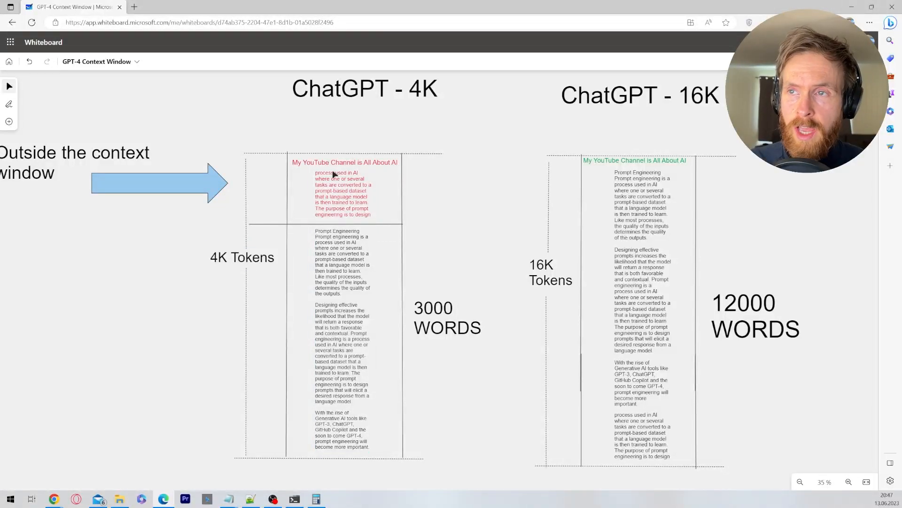
pyautogui.click(343, 314)
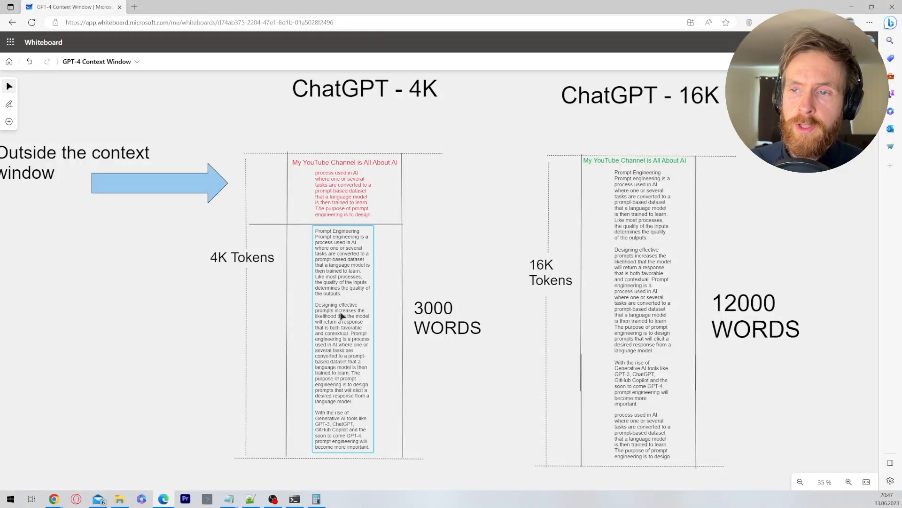
pyautogui.scroll(-3)
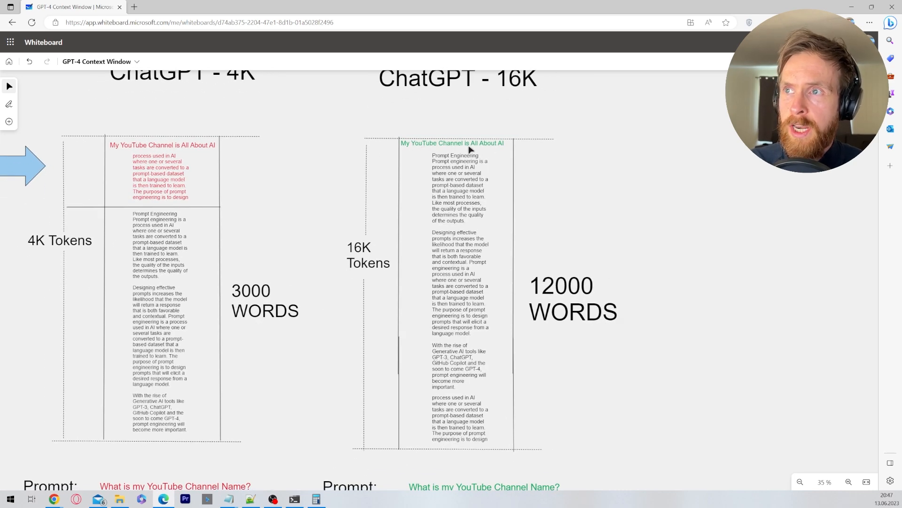
pyautogui.moveTo(589, 214)
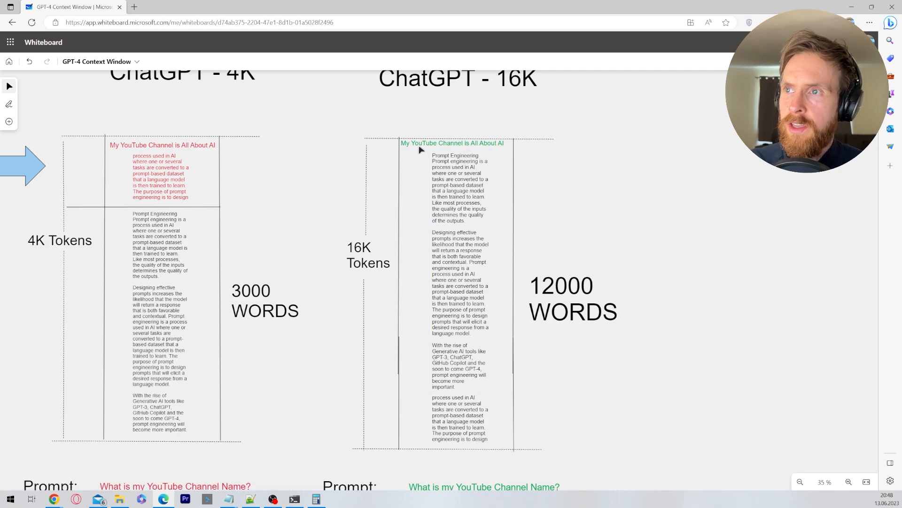
pyautogui.scroll(-3)
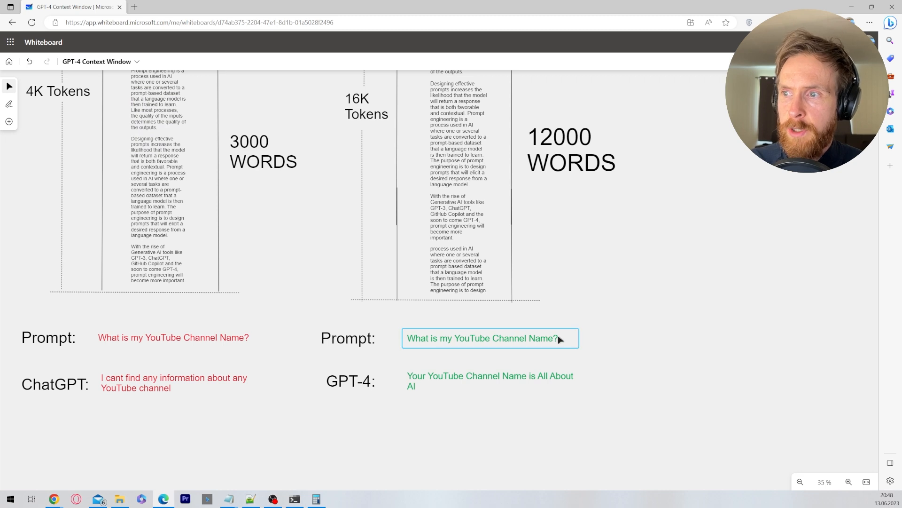
# Step: Relabel the GPT-4 answer label on the whiteboard, typing 'CH'
pyautogui.click(350, 382)
pyautogui.write('X:')
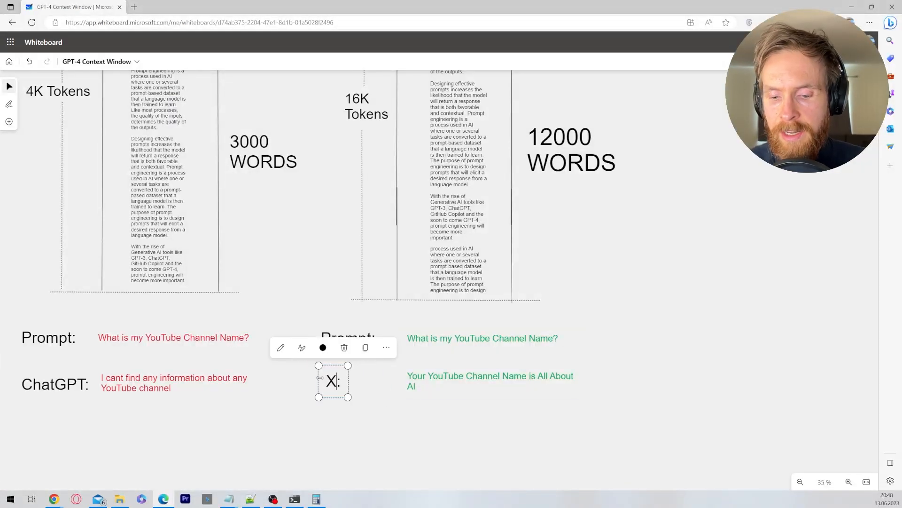
pyautogui.write('CH')
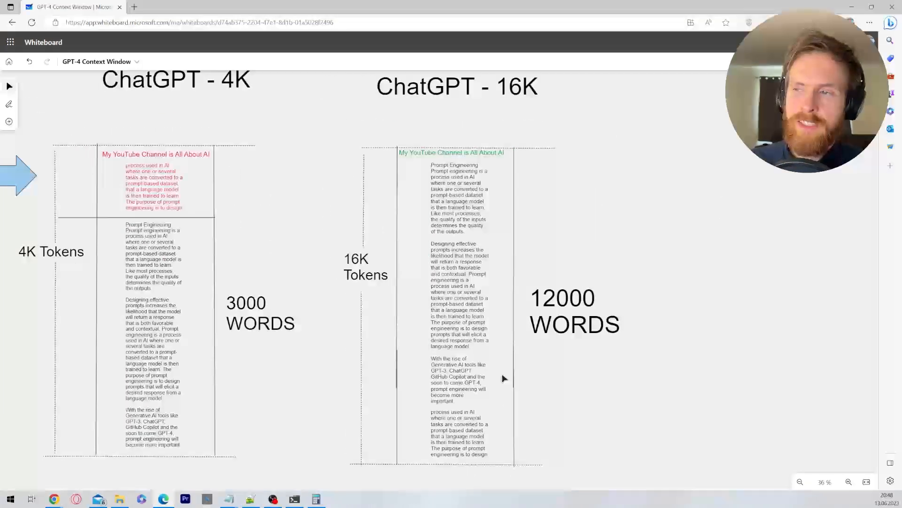
pyautogui.moveTo(451, 324)
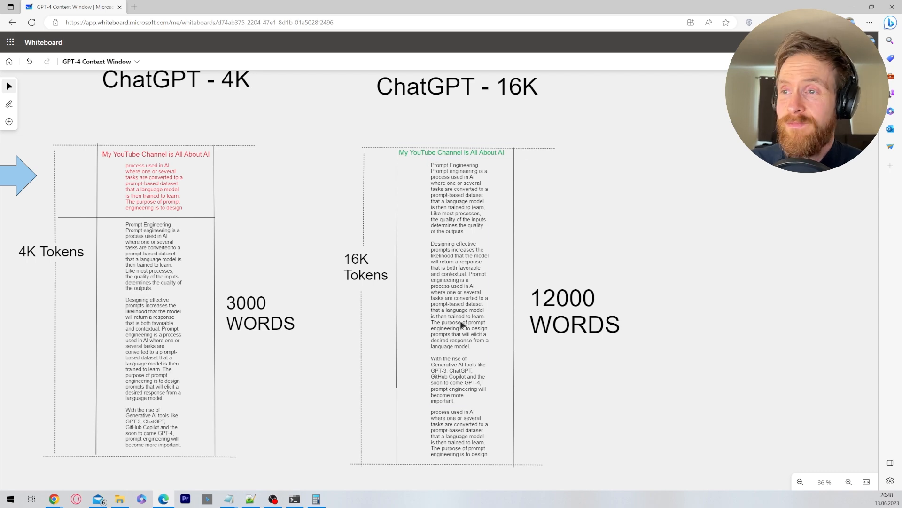
pyautogui.scroll(-3)
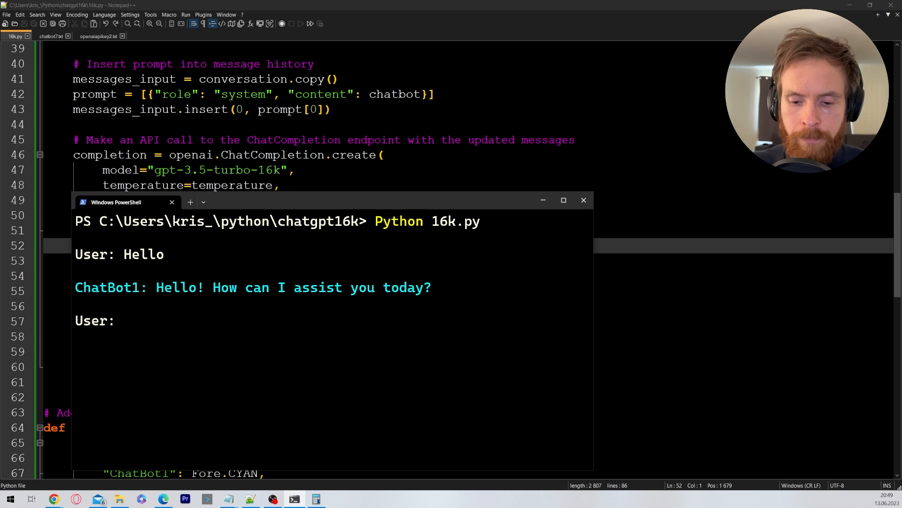
# Step: Send 'how are u?' to the chatbot and mark the gpt-3.5-turbo-16k model name in the API call
pyautogui.write('how are')
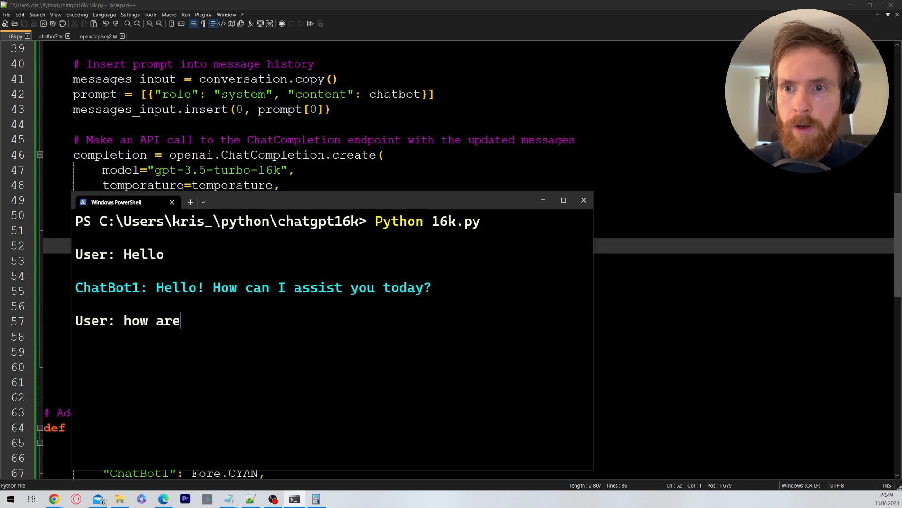
pyautogui.write('u?')
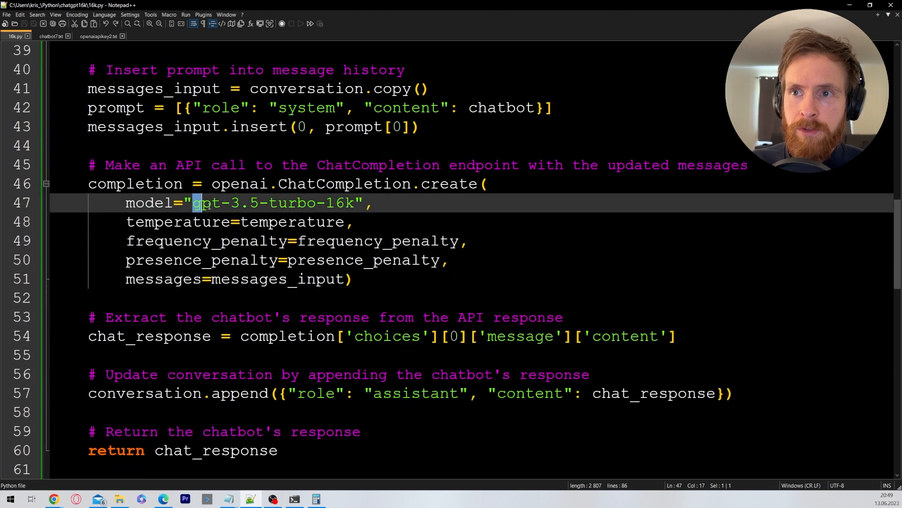
pyautogui.moveTo(192, 203); pyautogui.dragTo(354, 203)
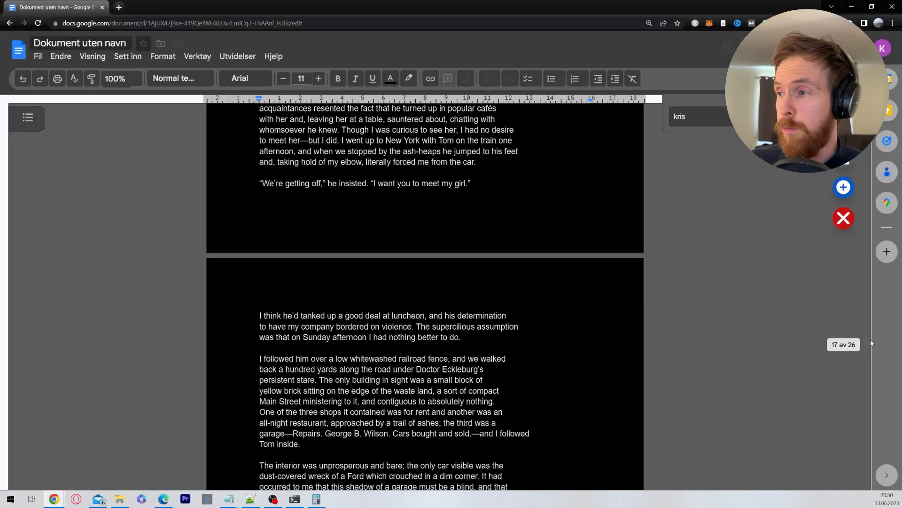
# Step: Dismiss the 9,874-word count summary, scroll to the Tree of Thought section, and return to the script
pyautogui.scroll(-3)
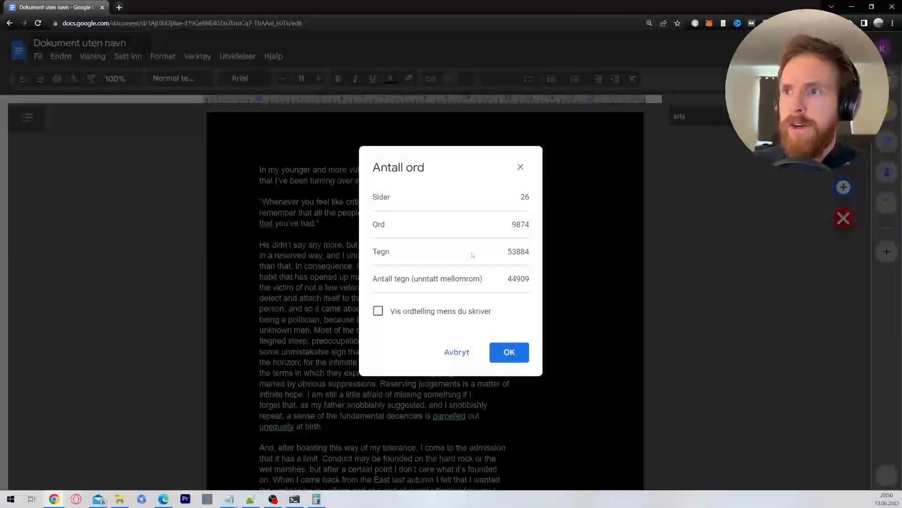
pyautogui.moveTo(521, 167)
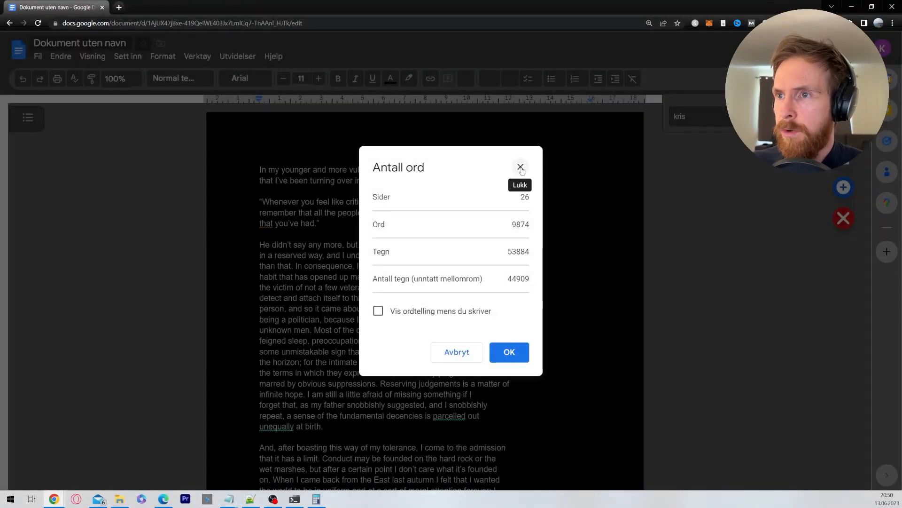
pyautogui.click(520, 167)
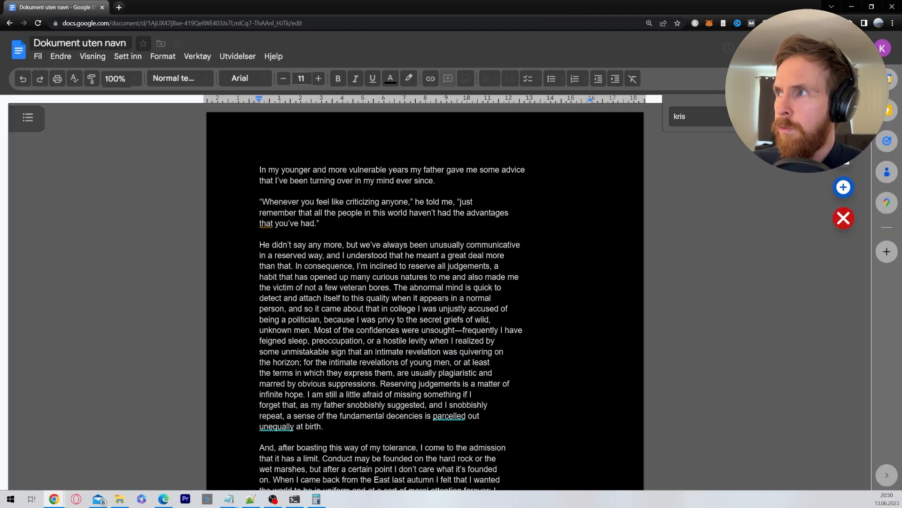
pyautogui.scroll(-3)
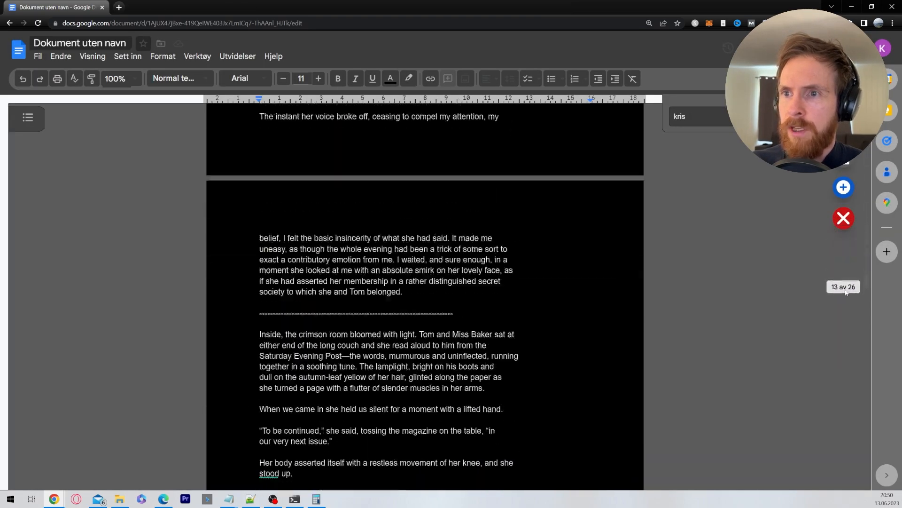
pyautogui.scroll(-3)
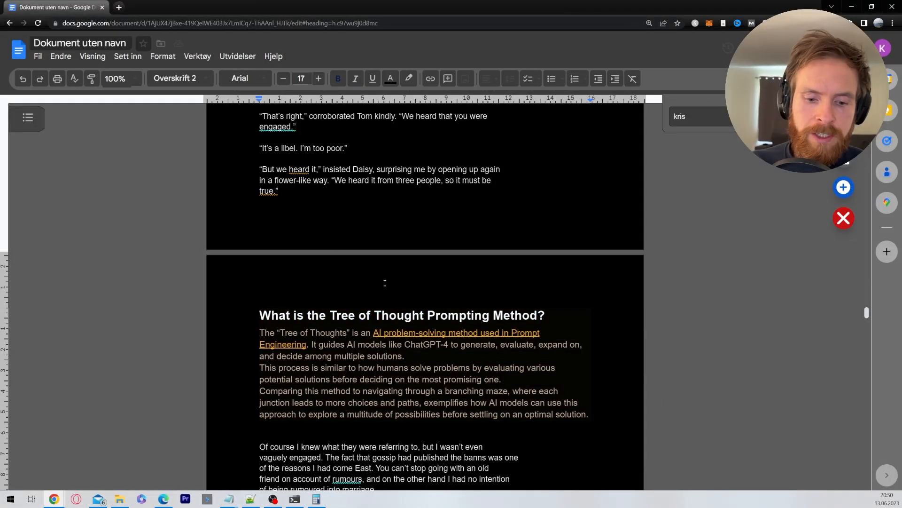
pyautogui.click(237, 499)
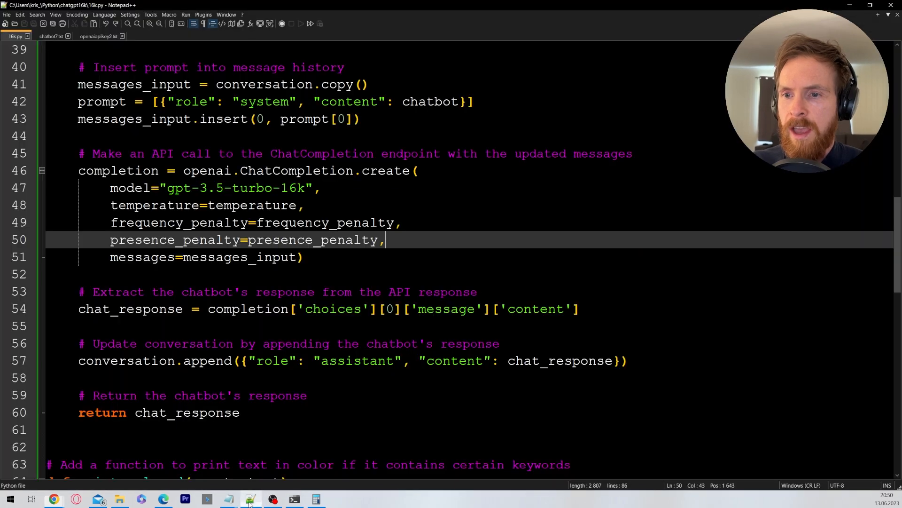
pyautogui.moveTo(47, 35)
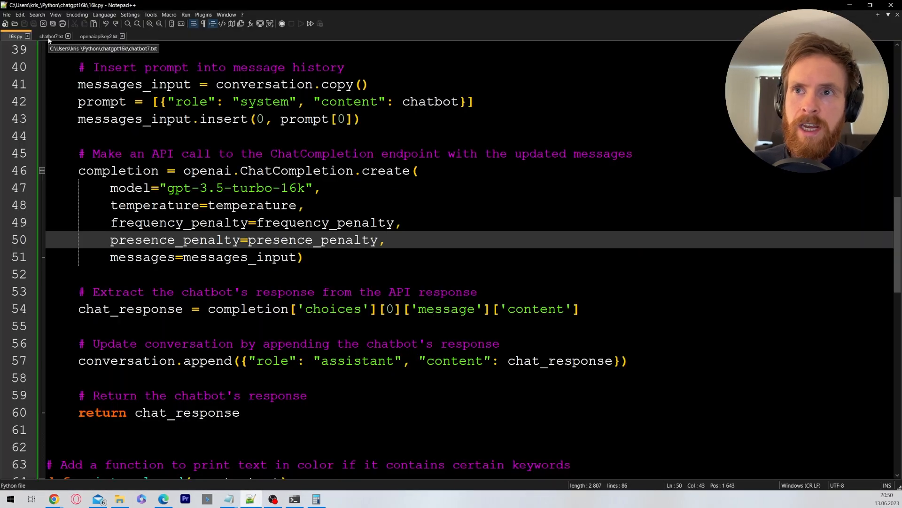
# Step: Switch to the chatbot7.txt prompt file in Notepad++
pyautogui.click(53, 35)
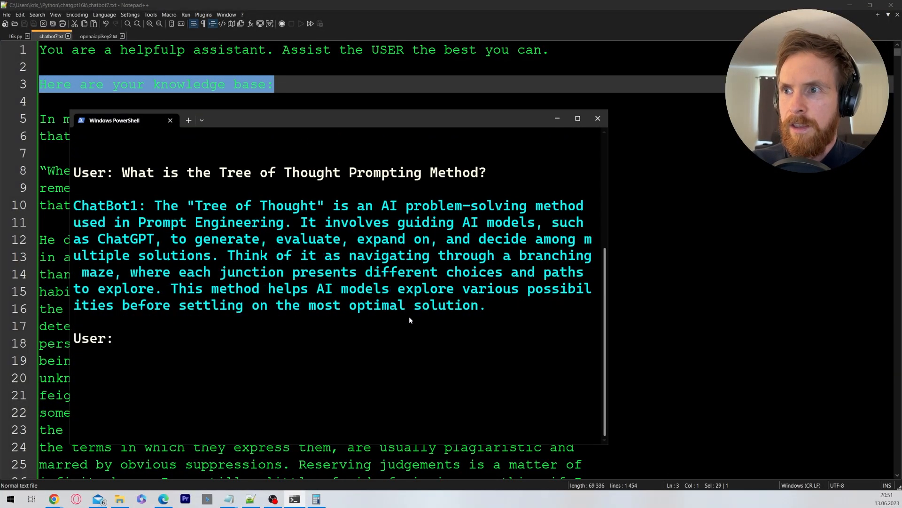
# Step: Highlight the Tree of Thought text line in the PowerShell chatbot session
pyautogui.moveTo(154, 206); pyautogui.dragTo(437, 206)
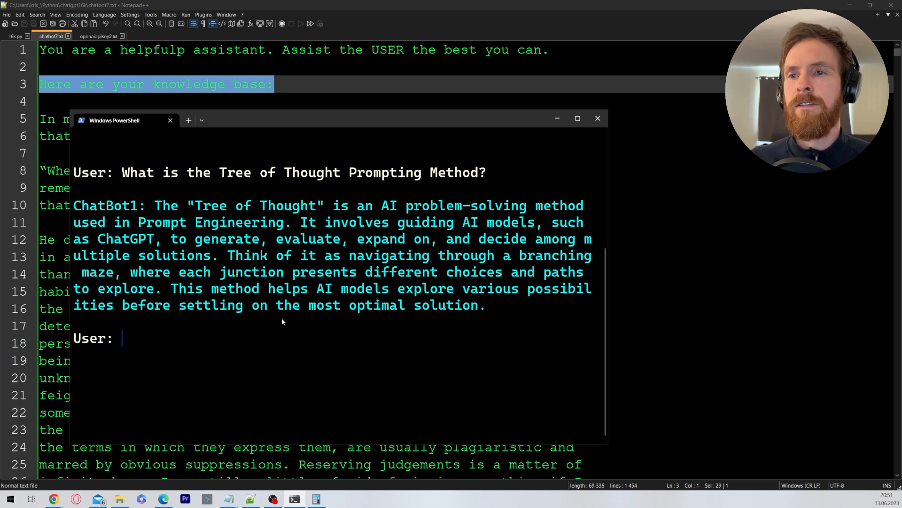
pyautogui.moveTo(515, 332)
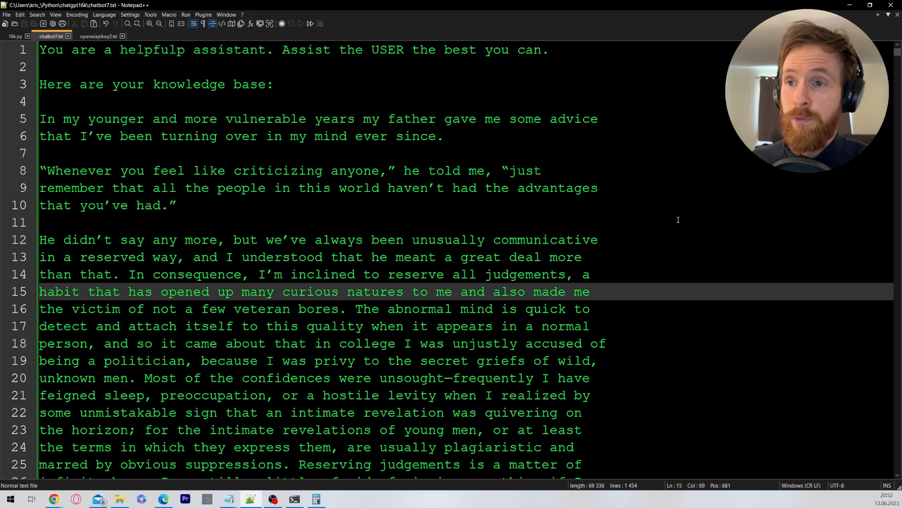
pyautogui.moveTo(671, 217)
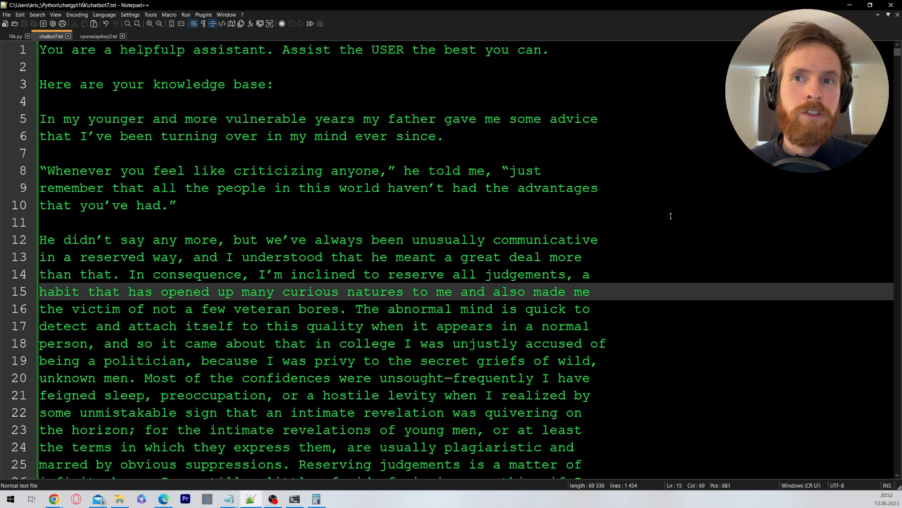